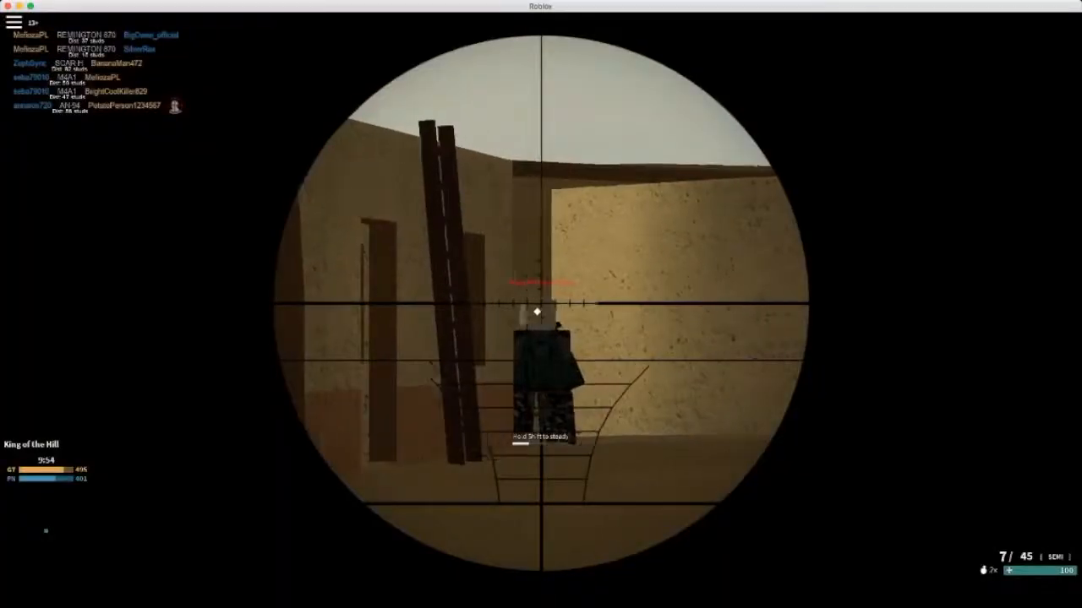
Step: Land a scoped sniper headshot on the enemy standing by the ladder
{"action": "left_click", "coordinate": [541, 304]}
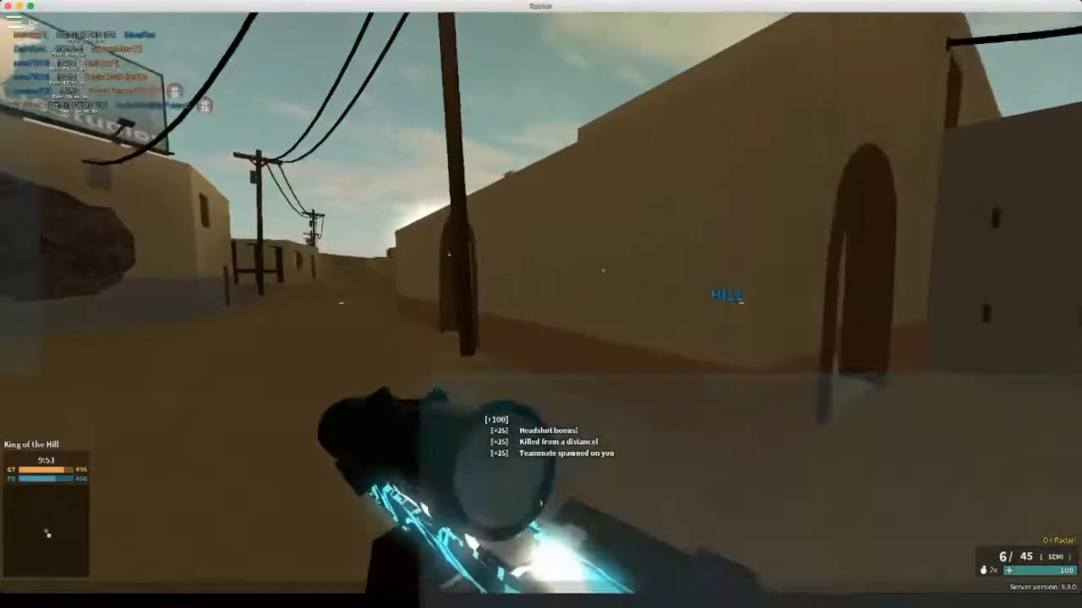